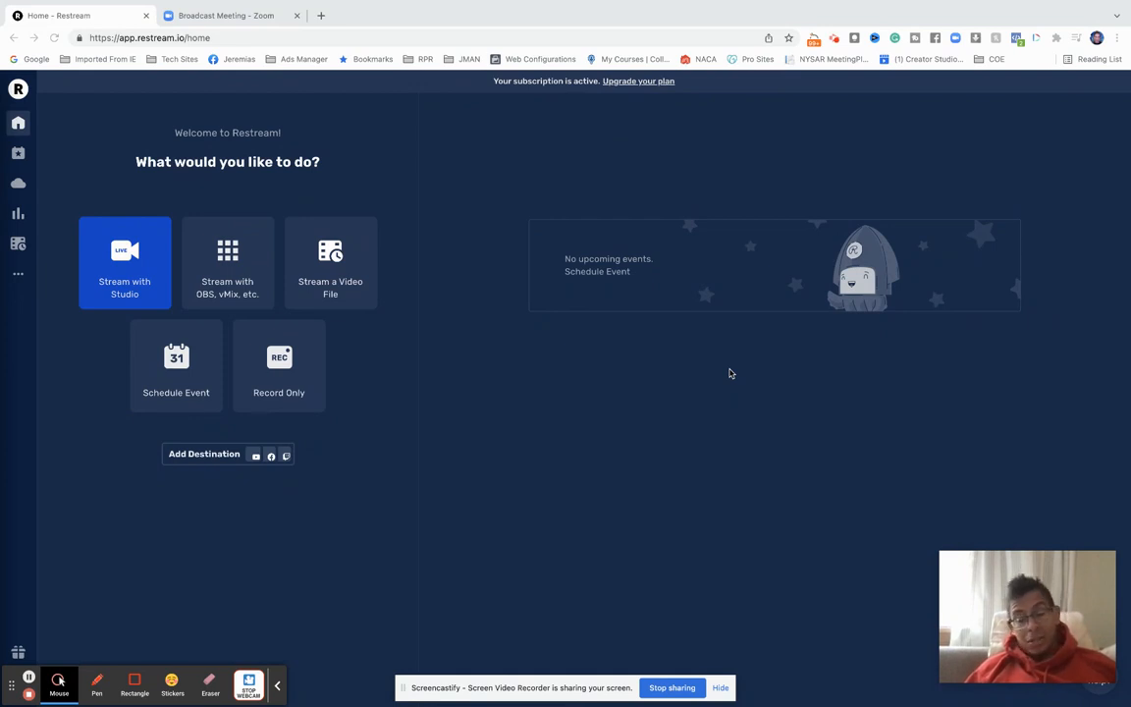
mouse_move(911, 447)
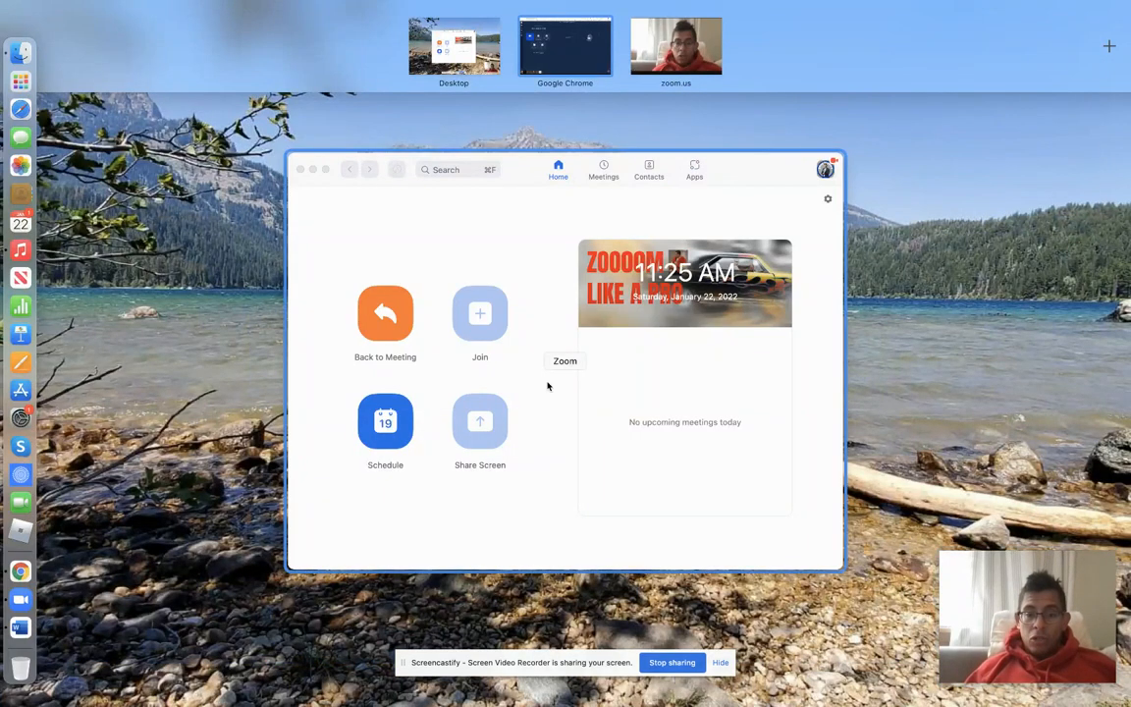
mouse_move(516, 404)
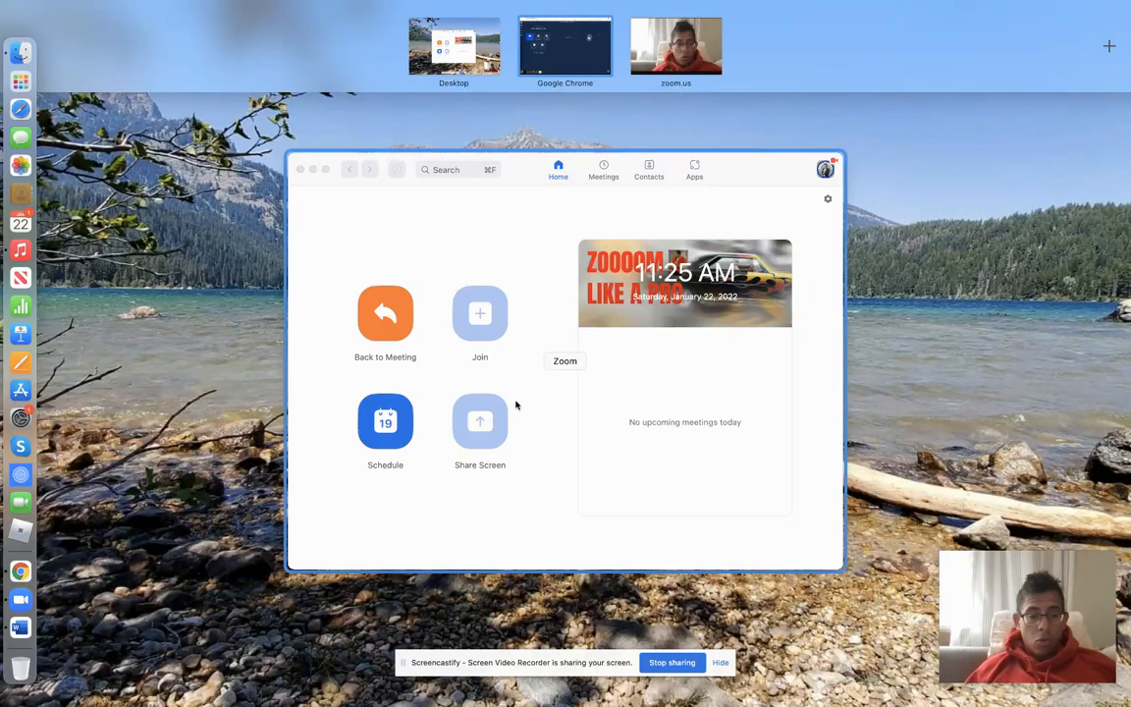
Return to the ongoing Zoom meeting and show its Live on… streaming options.
click(384, 312)
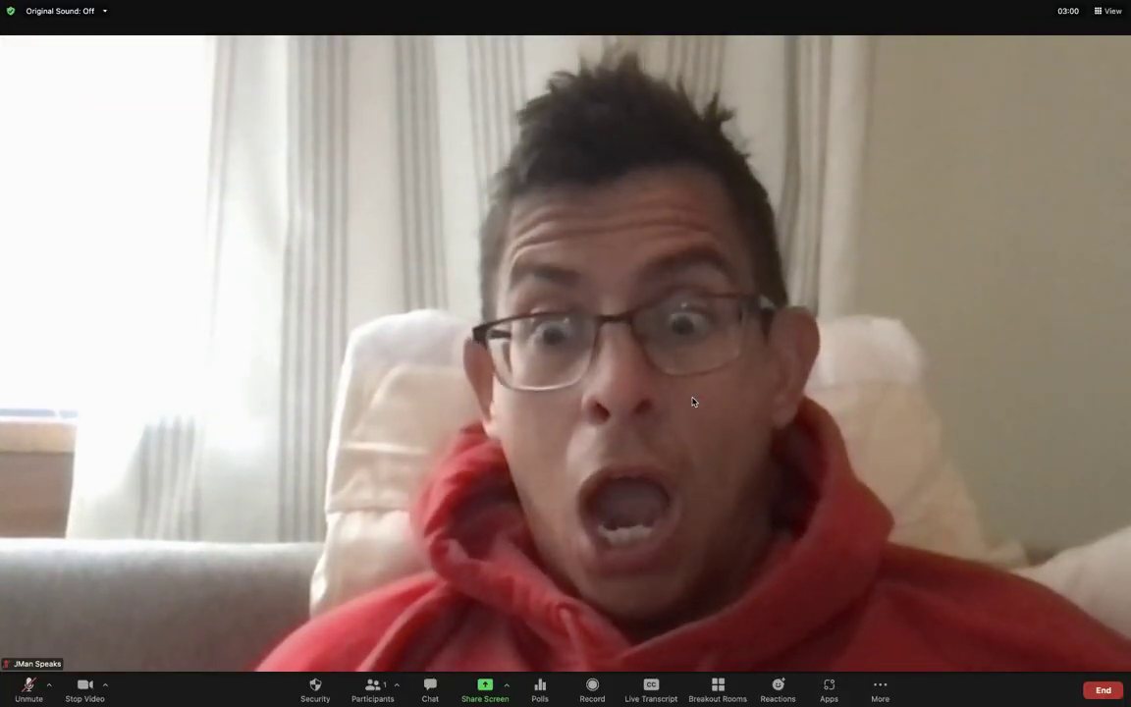
click(878, 686)
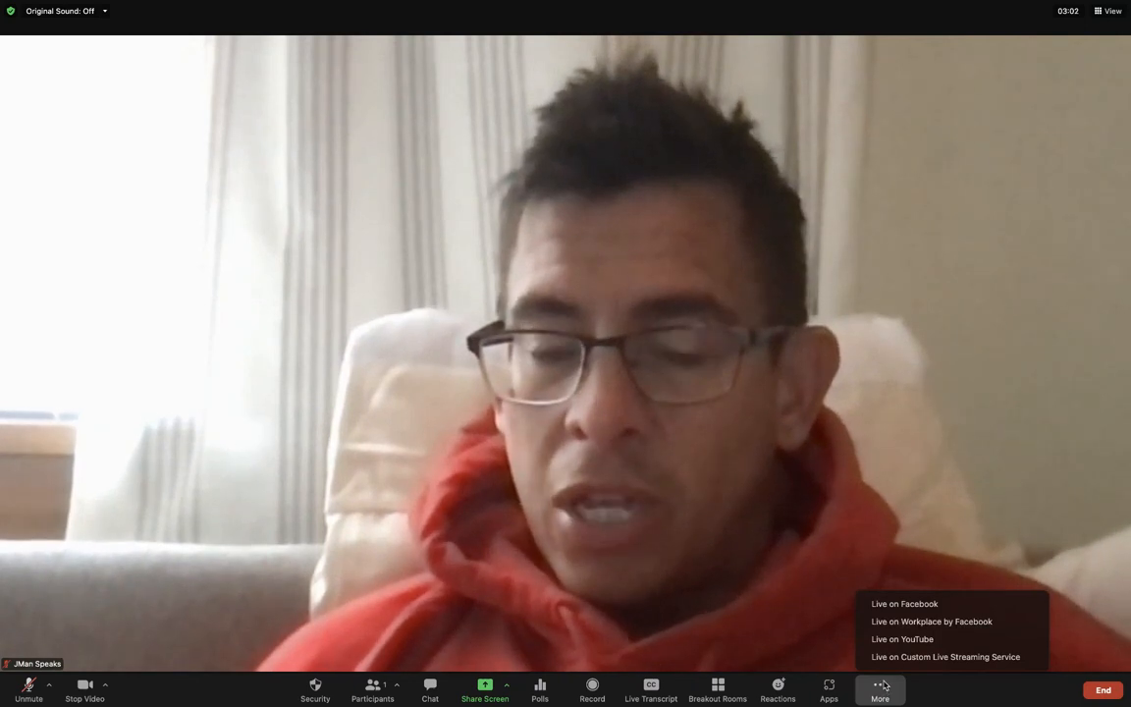
mouse_move(903, 602)
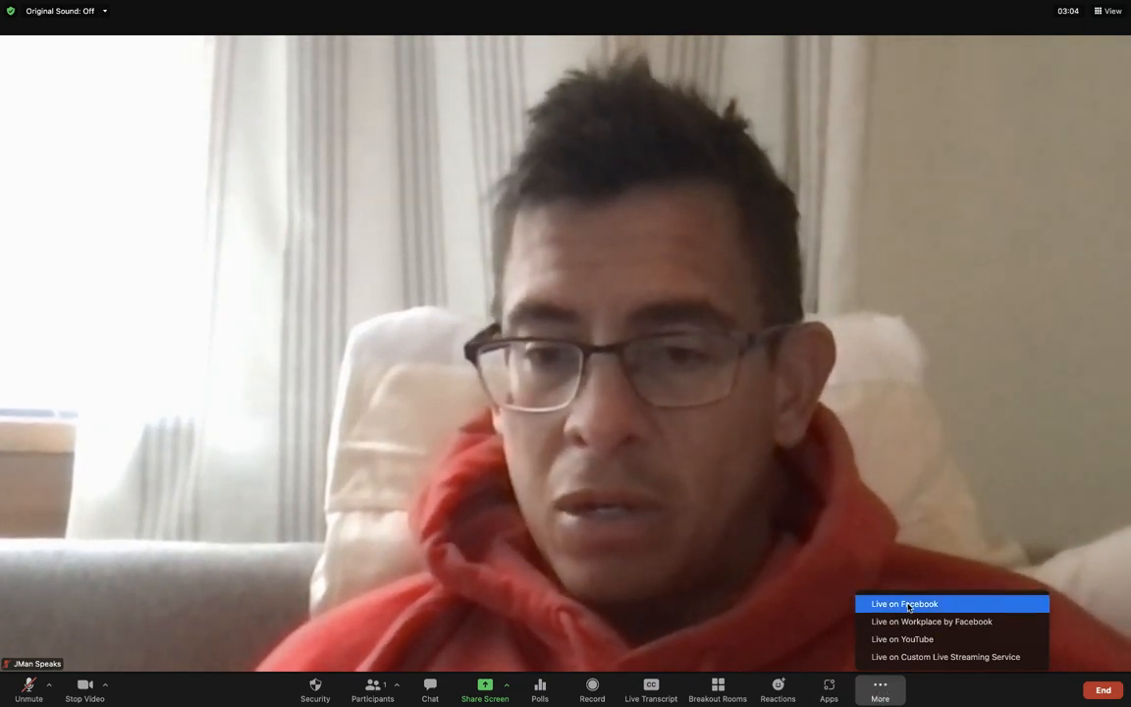
mouse_move(944, 627)
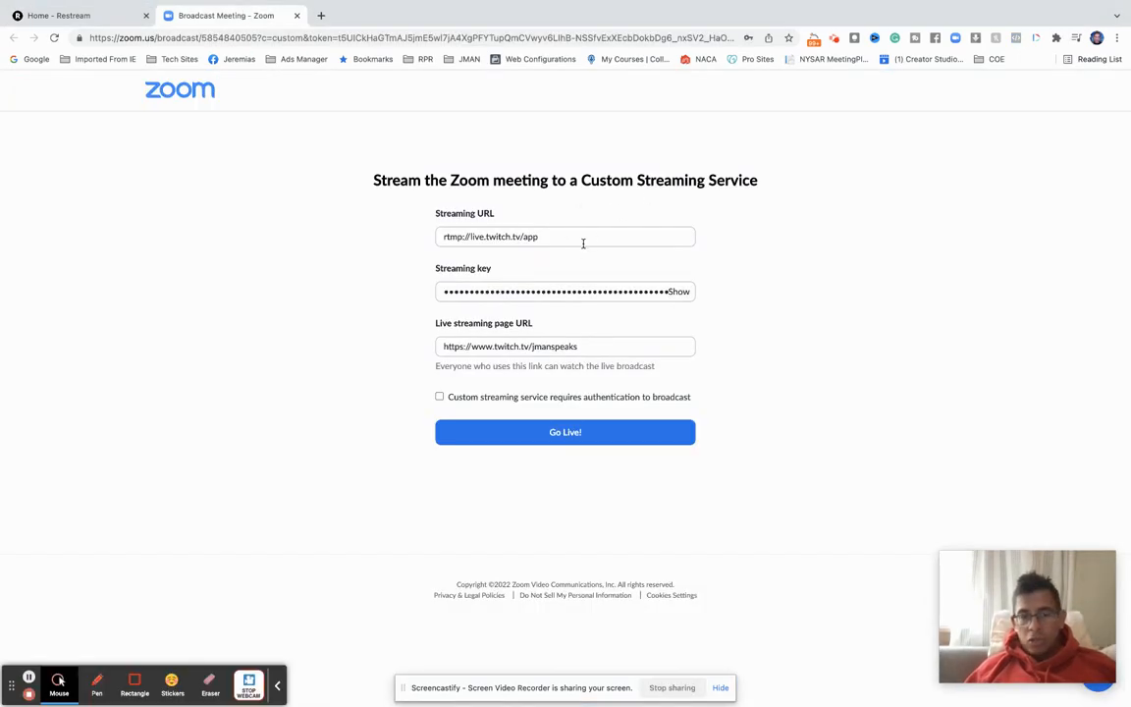
mouse_move(550, 245)
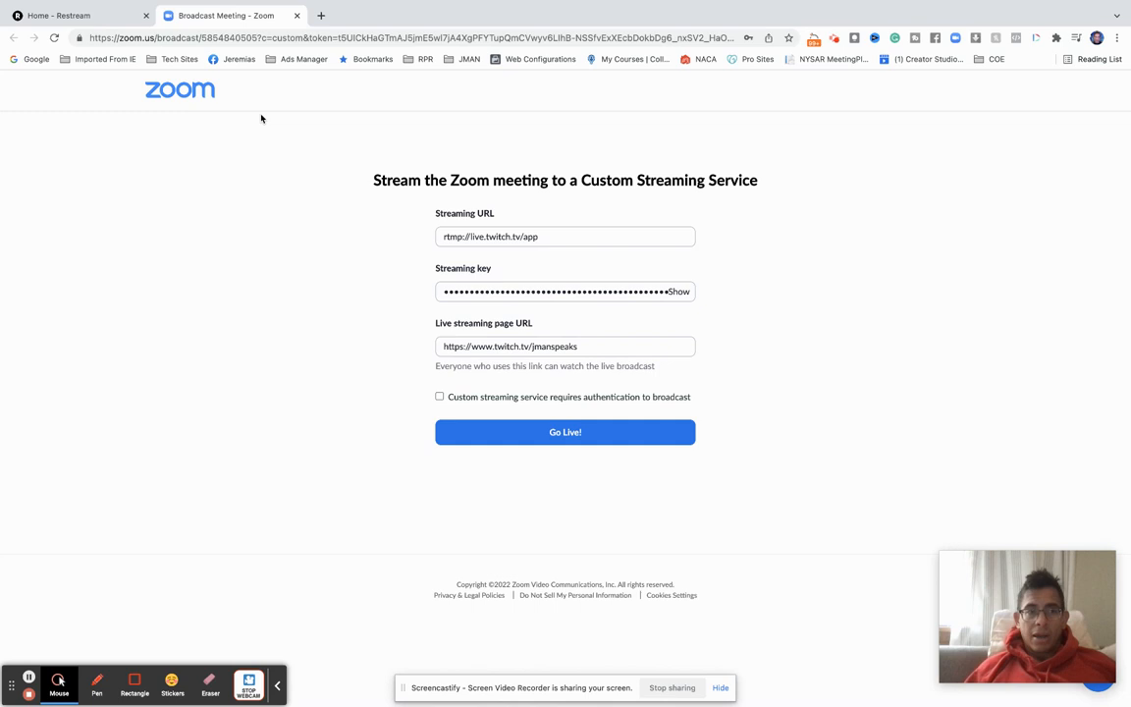
Switch from Zoom's Twitch-filled custom streaming form to the Restream home tab.
click(69, 15)
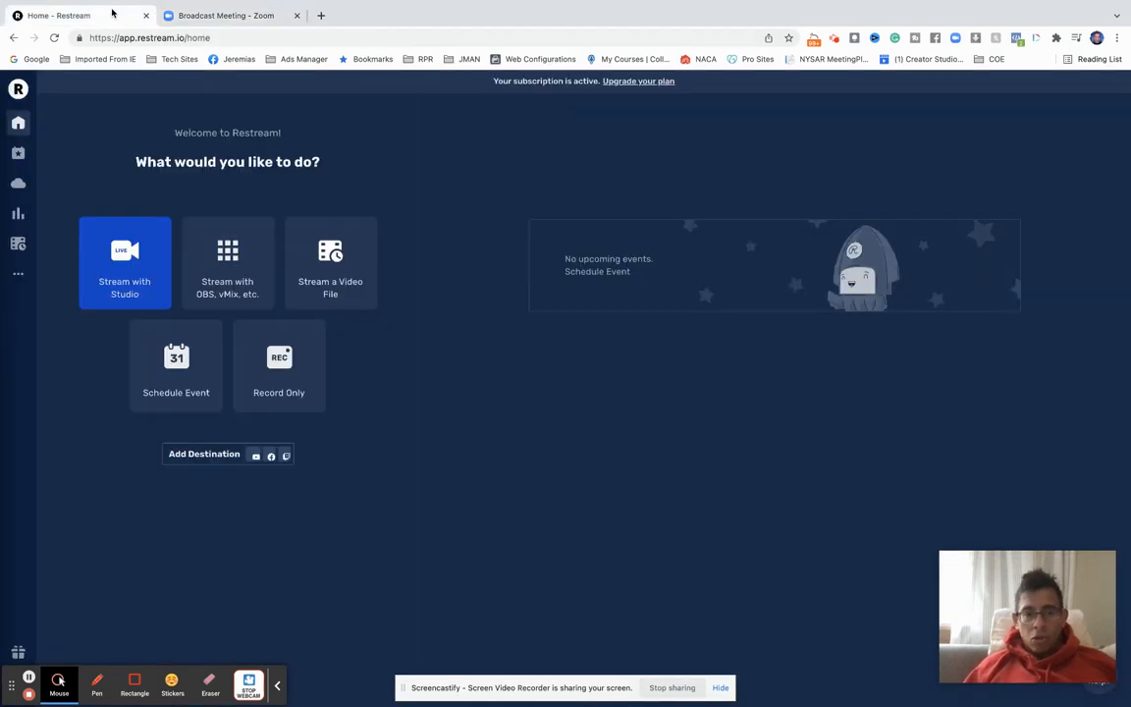
mouse_move(279, 363)
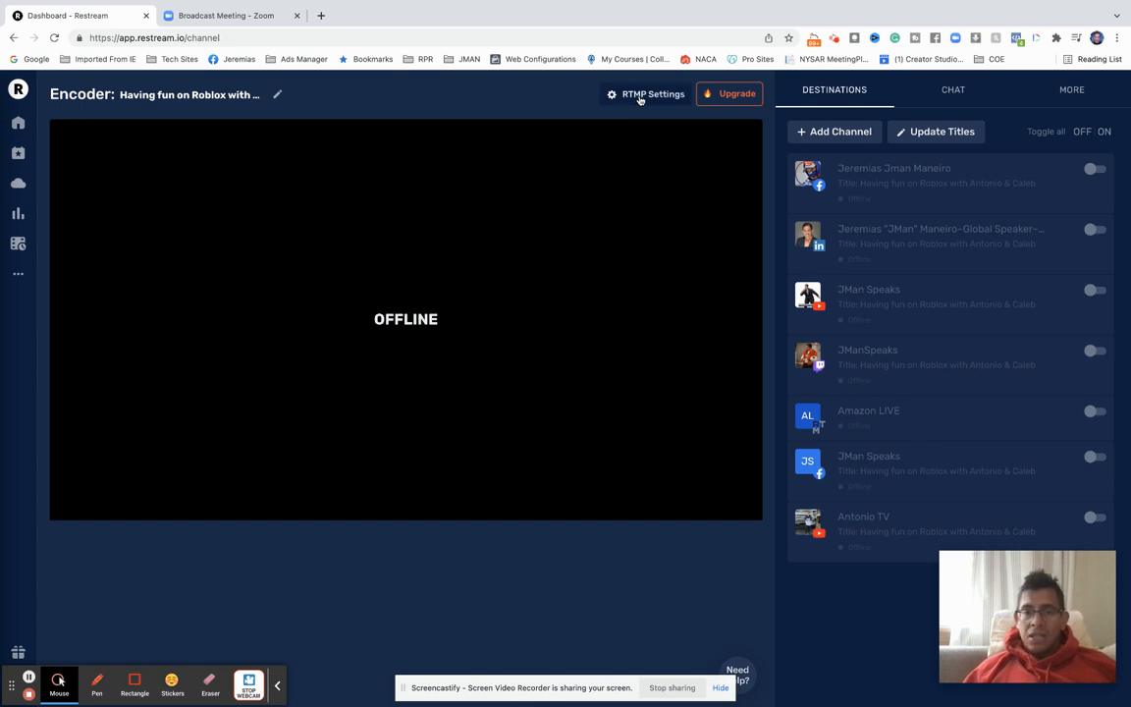
Copy Restream's RTMP server URL and clear Zoom's Streaming URL field.
click(647, 95)
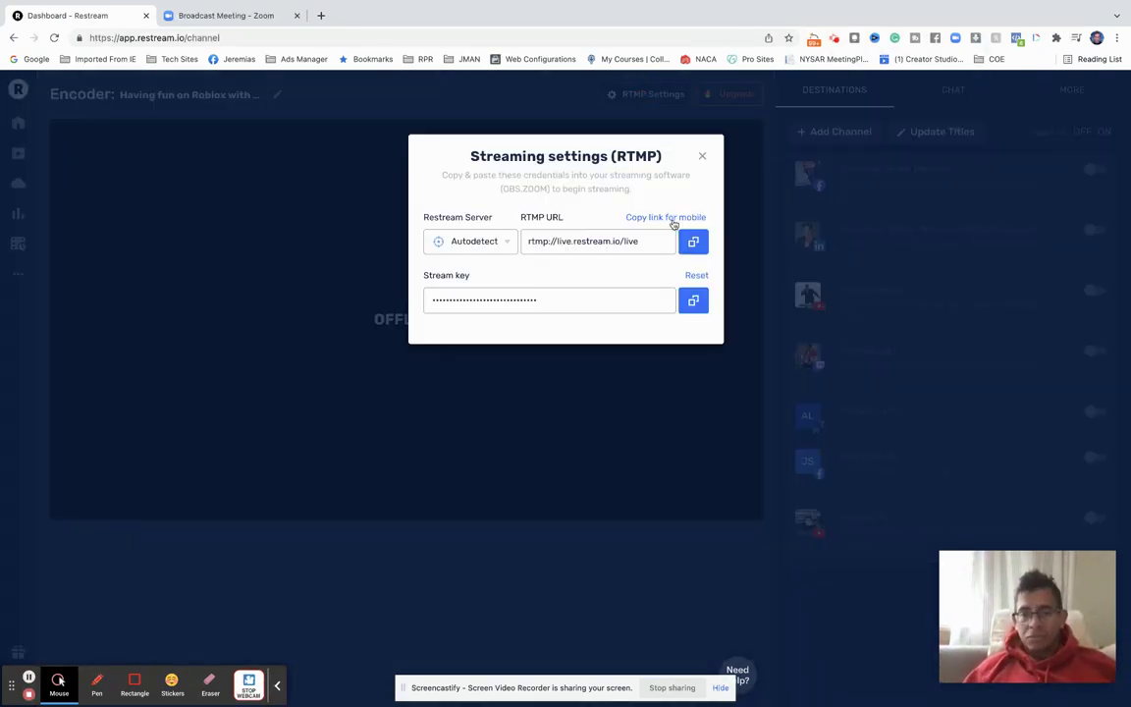
click(693, 242)
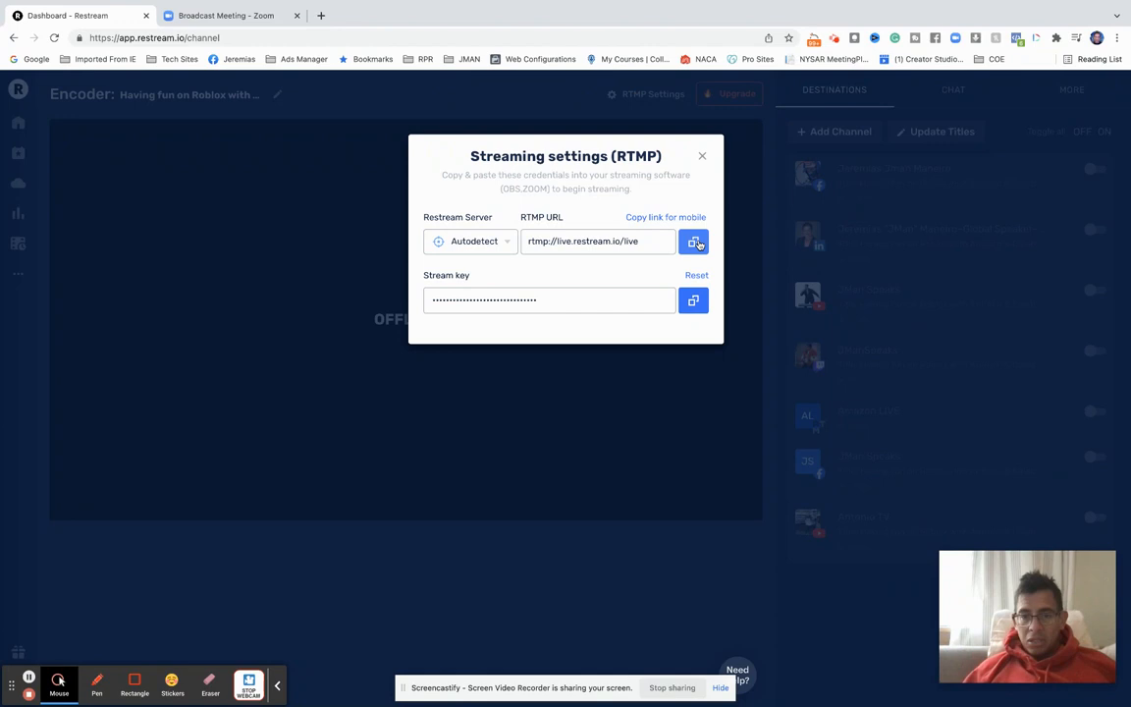
click(693, 242)
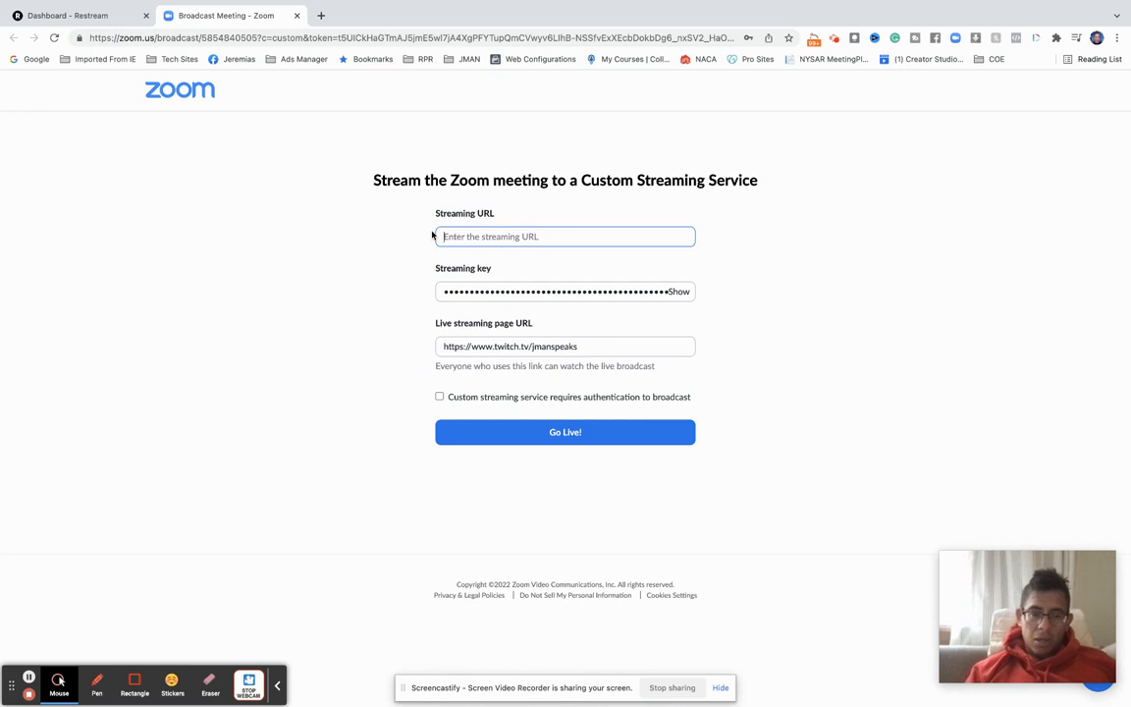
Enter rtmp://live.restream.io/live and paste Restream's stream key into Zoom's streaming form.
text(rtmp://live.restream.io/live)
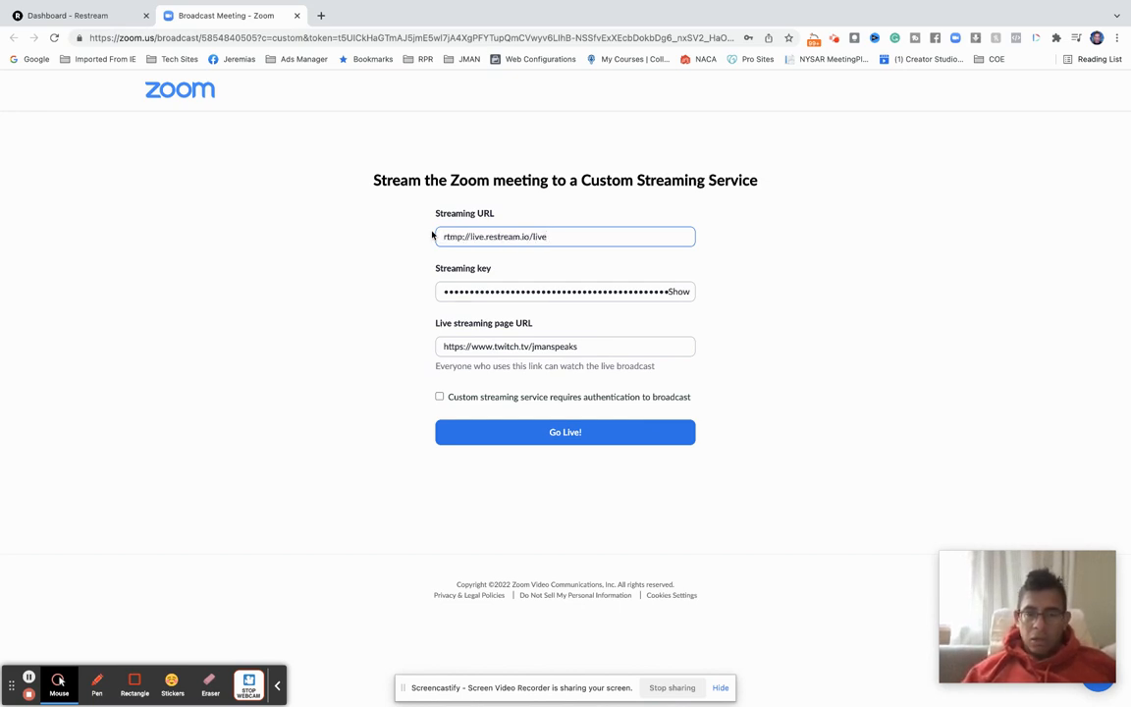
click(64, 16)
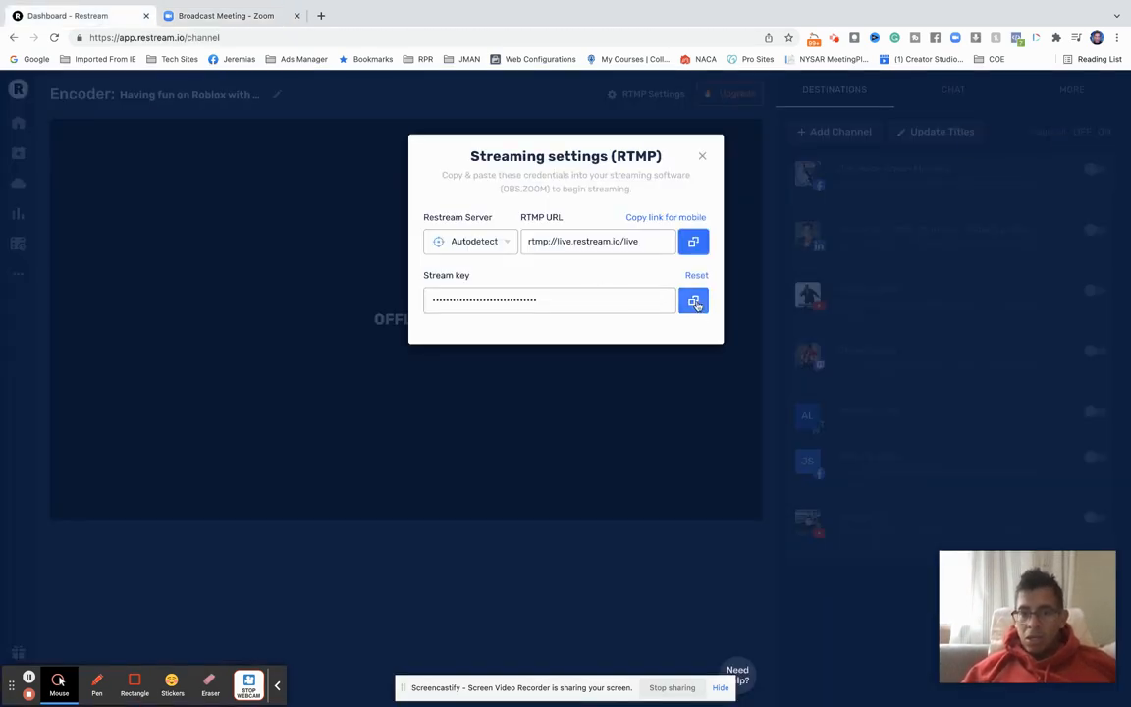
click(693, 299)
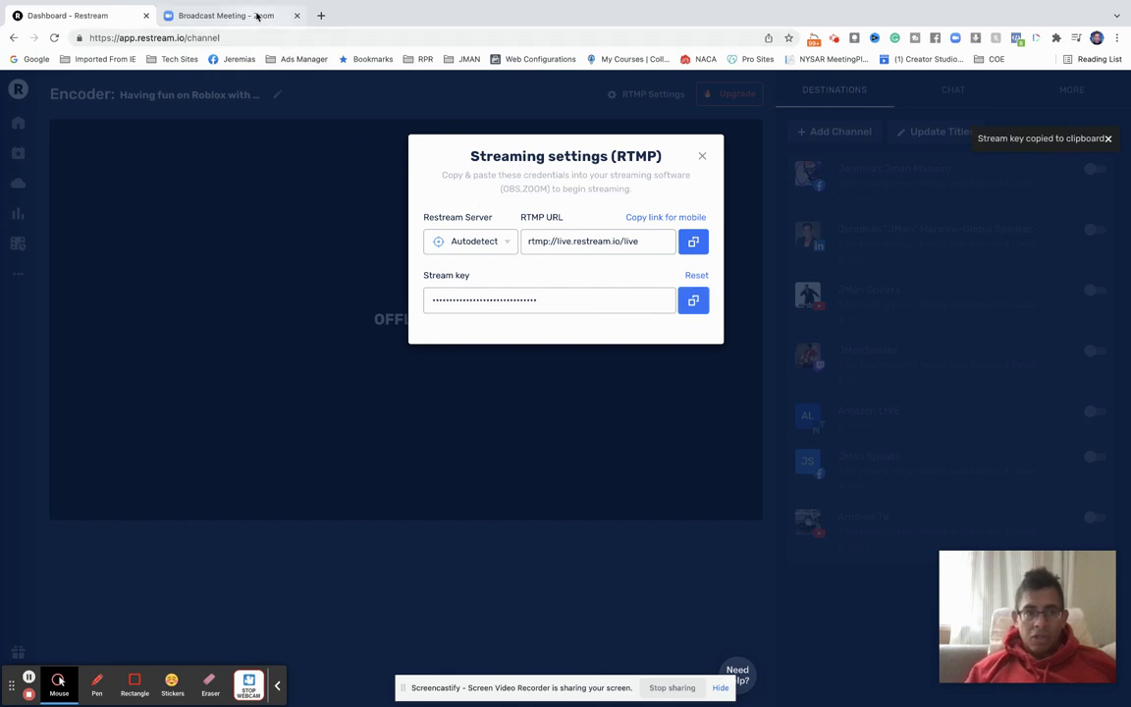
click(225, 15)
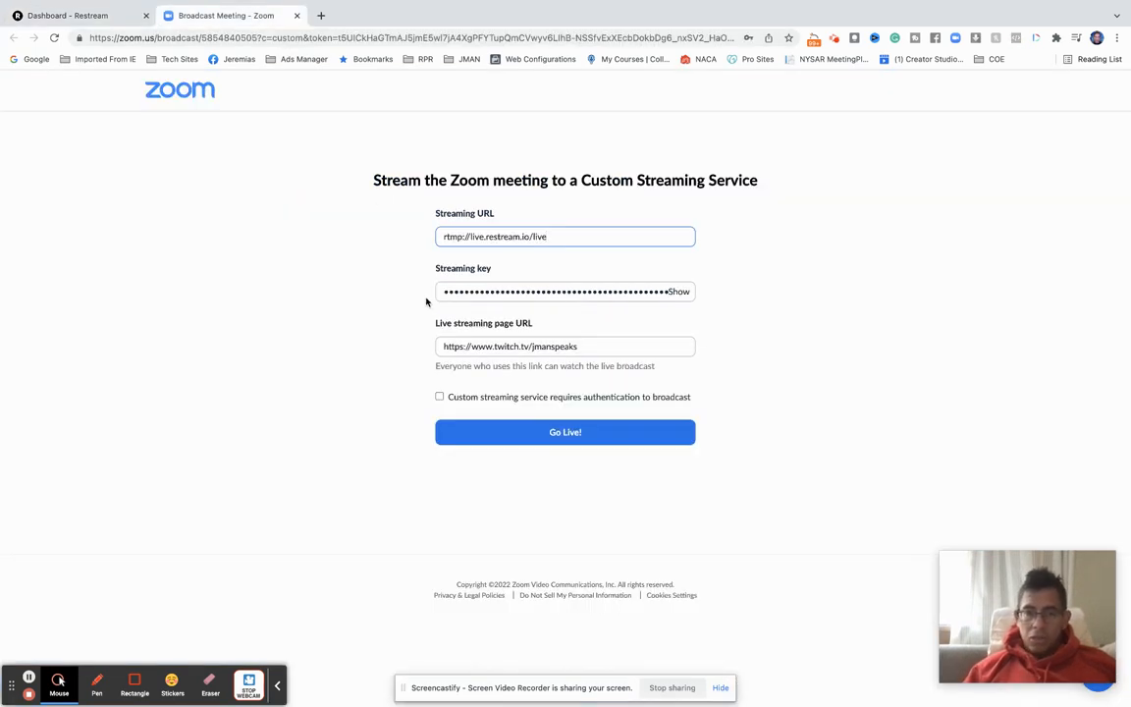
triple_click(559, 291)
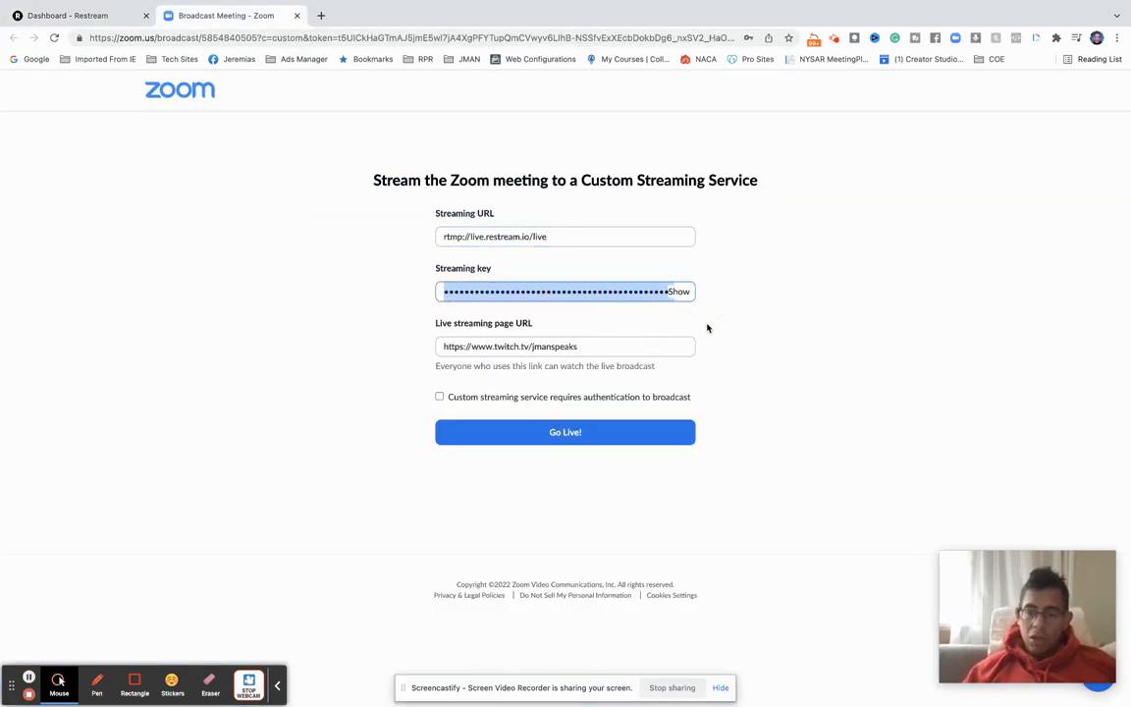
click(565, 291)
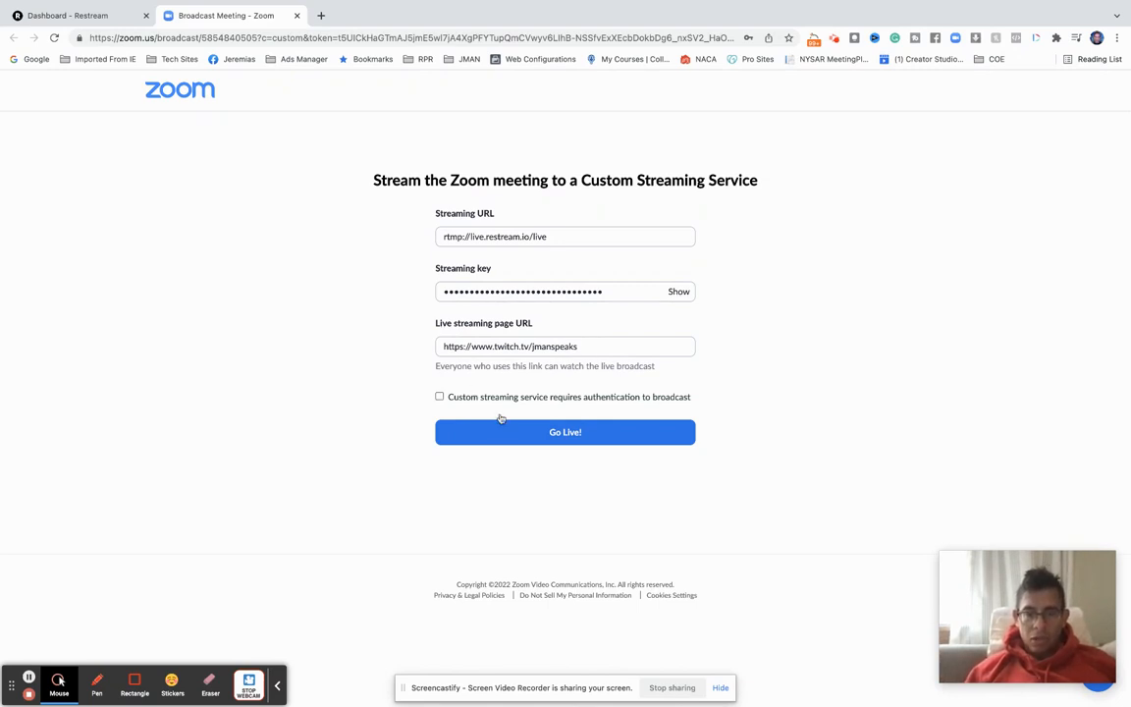
Go live from Zoom and view Restream's monitor showing the 1280x720, 30 FPS feed.
click(564, 432)
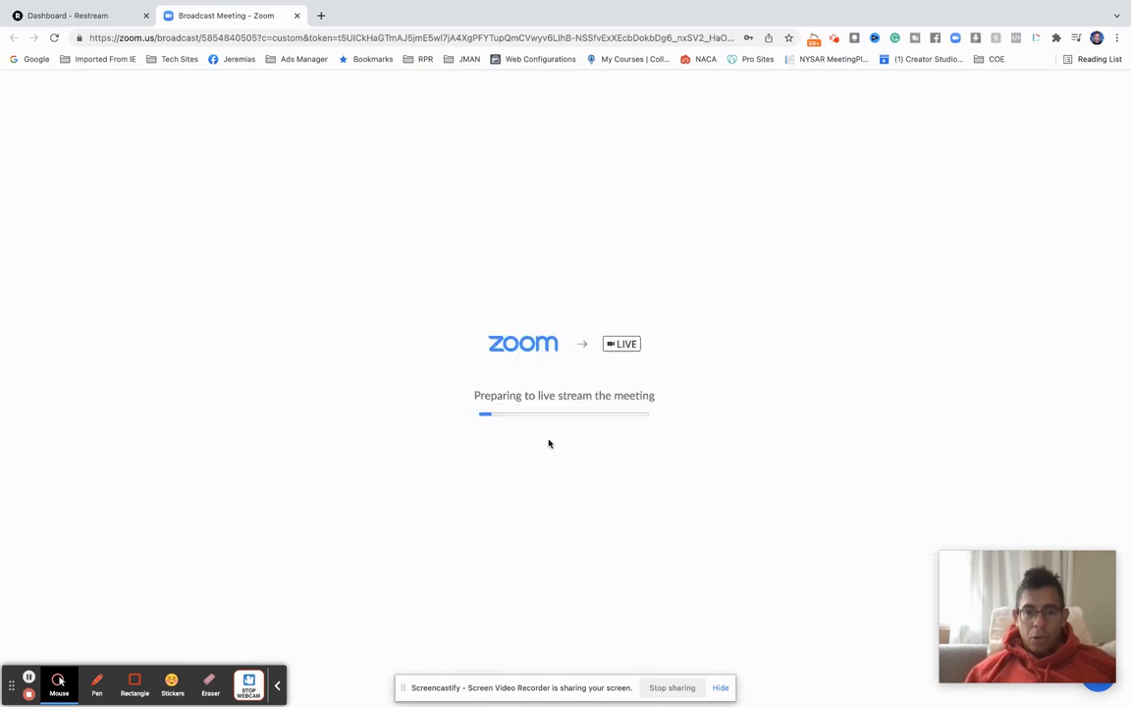
mouse_move(166, 122)
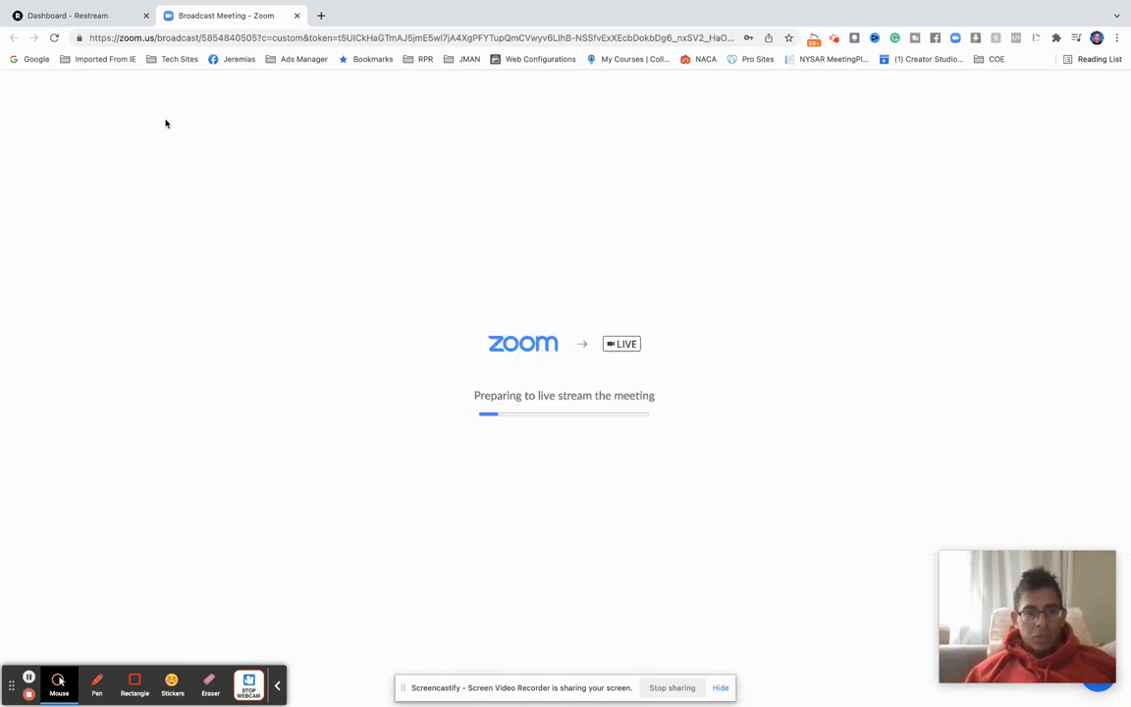
click(69, 16)
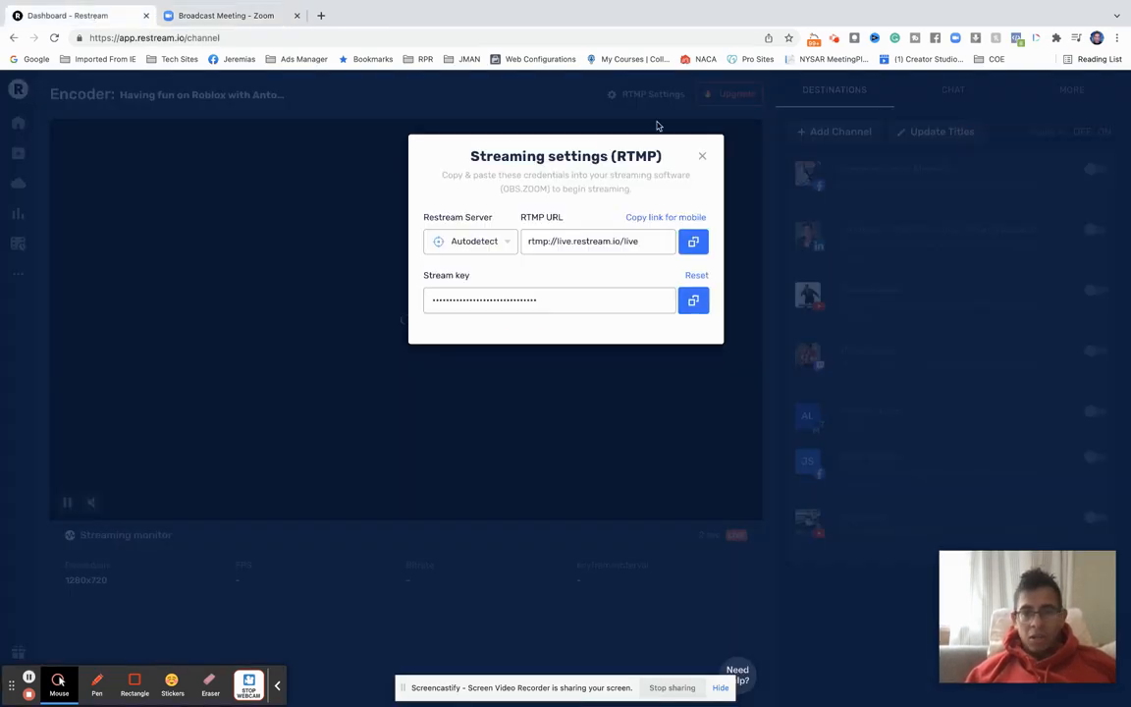
click(702, 155)
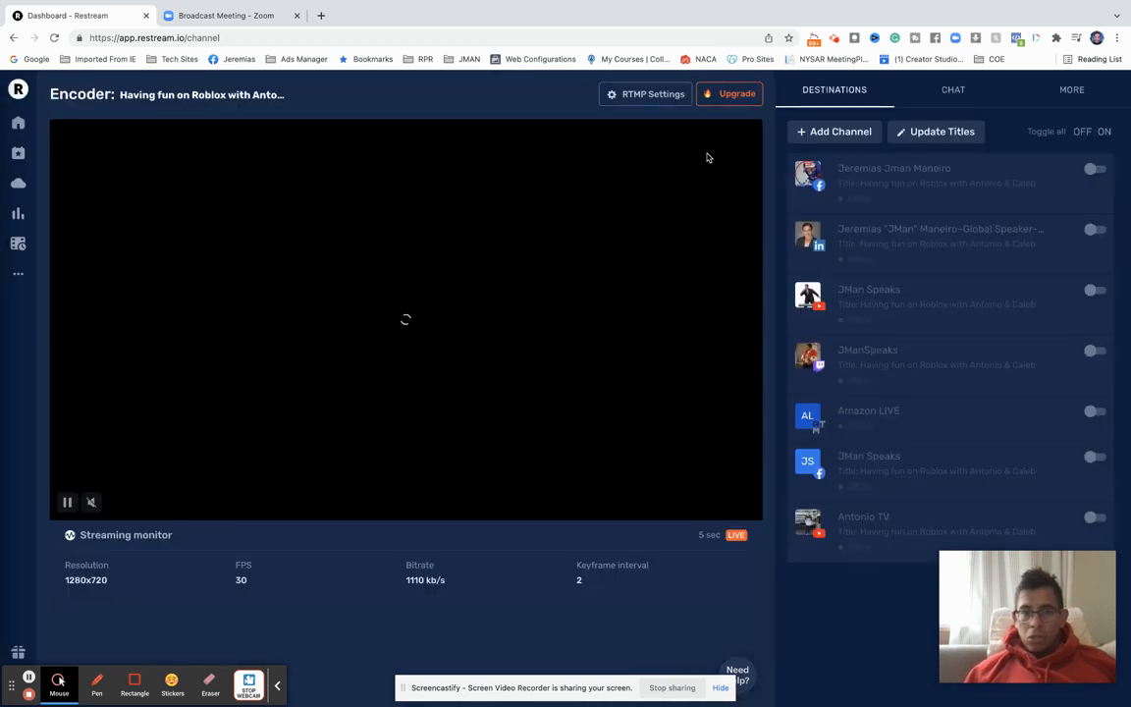